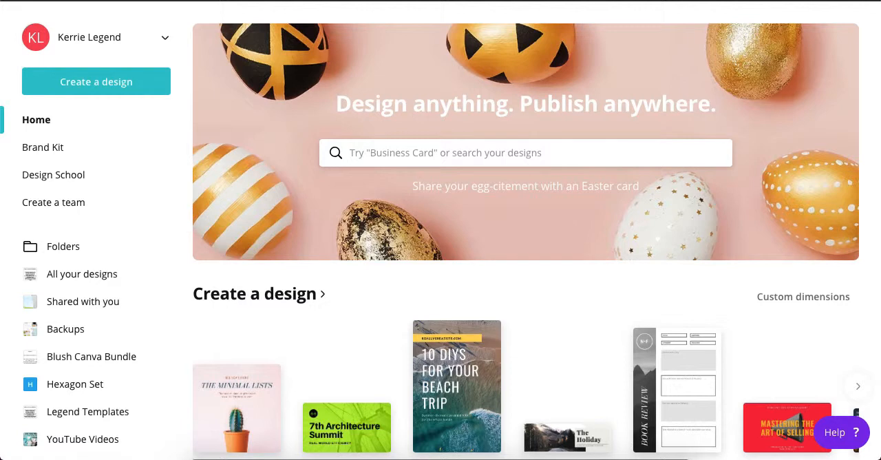
pyautogui.moveTo(196, 278)
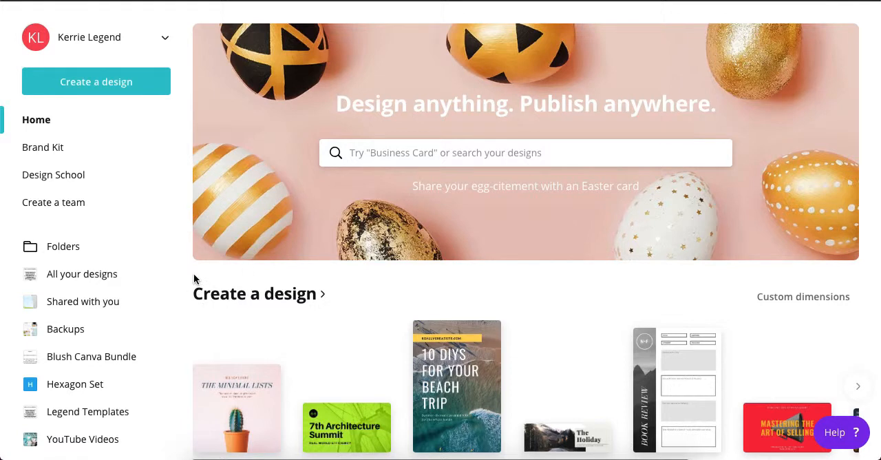
pyautogui.moveTo(569, 410)
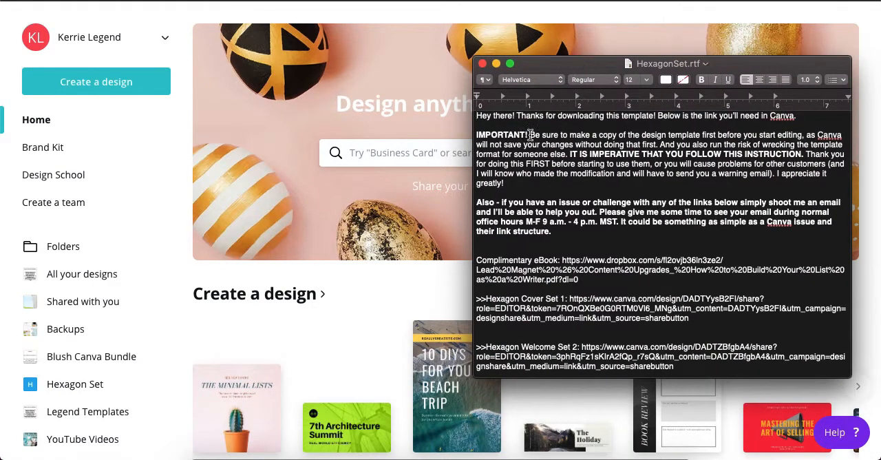
pyautogui.moveTo(528, 135)
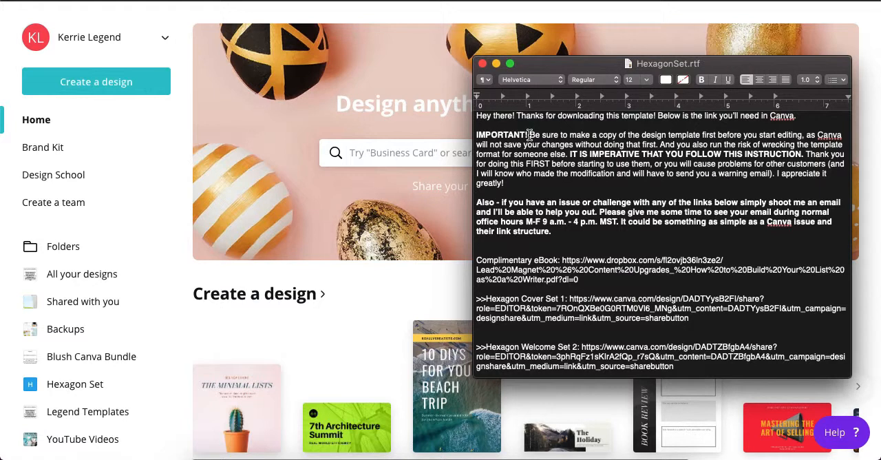
pyautogui.moveTo(640, 253)
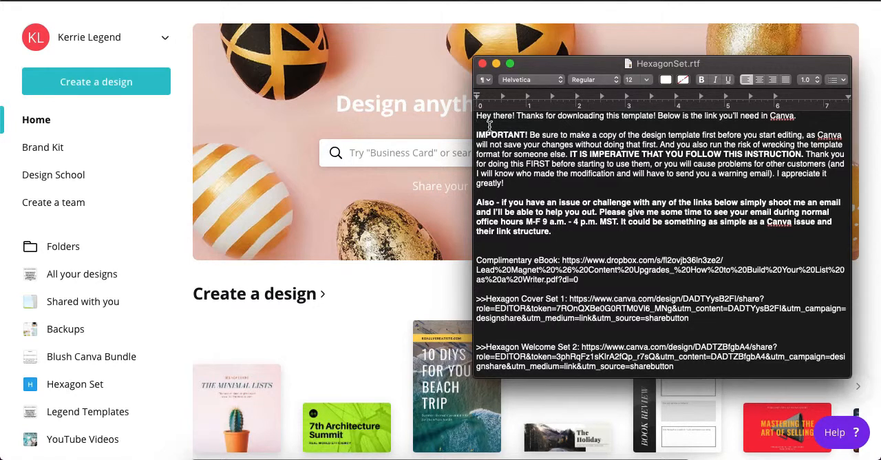
pyautogui.moveTo(529, 136)
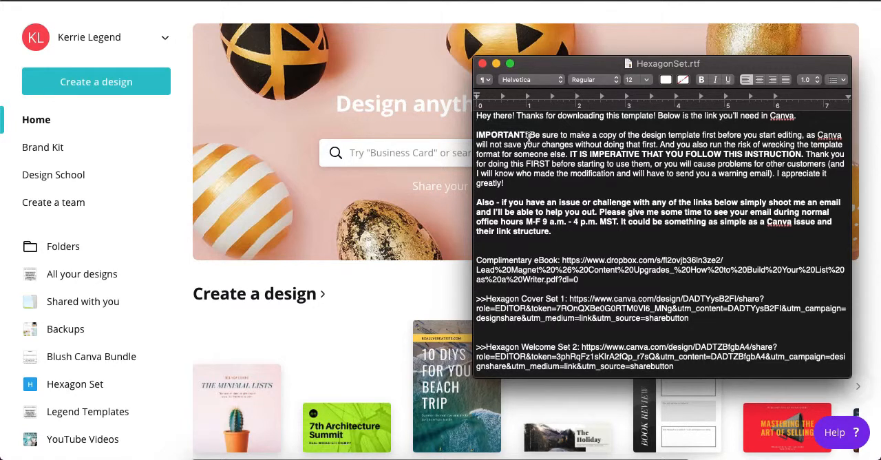
# - Bring the HexagonSet.rtf instructions window forward to read the template links
pyautogui.click(702, 80)
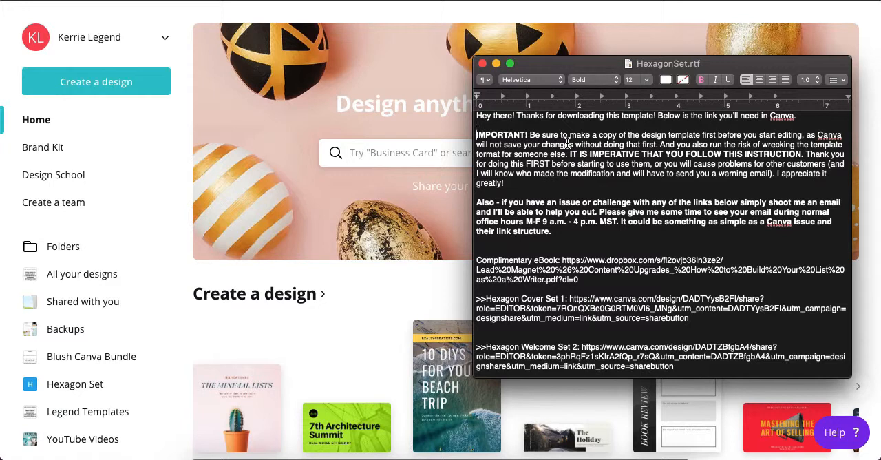
pyautogui.moveTo(689, 135)
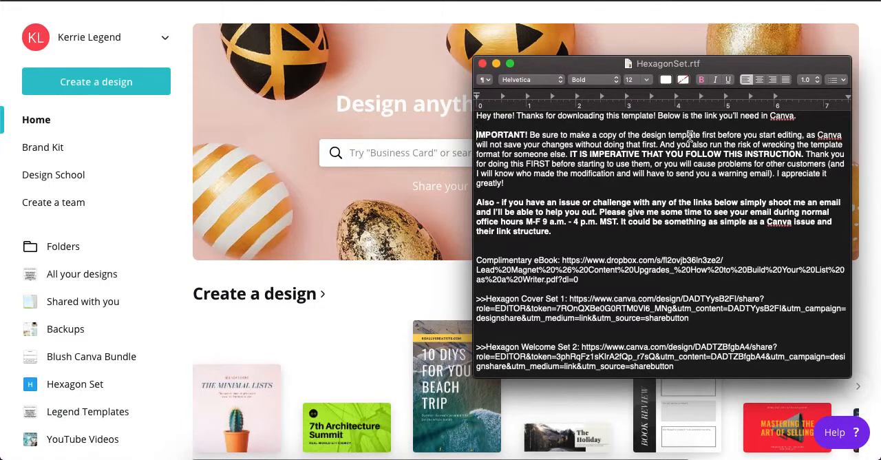
pyautogui.moveTo(289, 284)
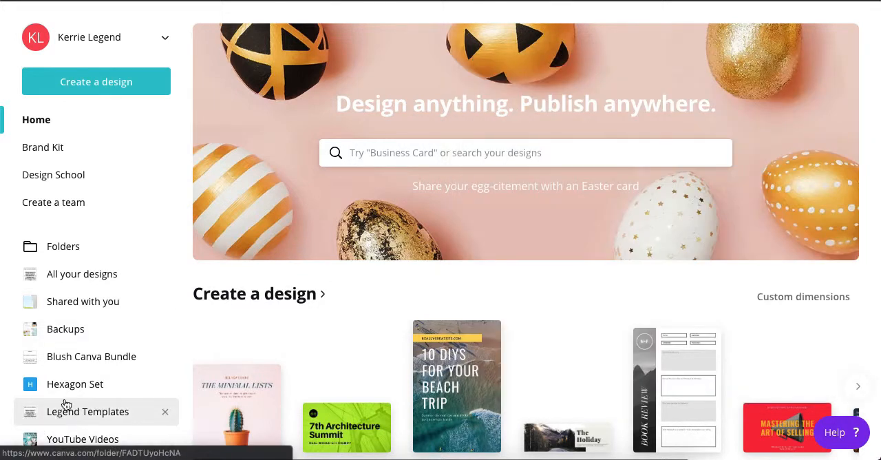
pyautogui.moveTo(231, 328)
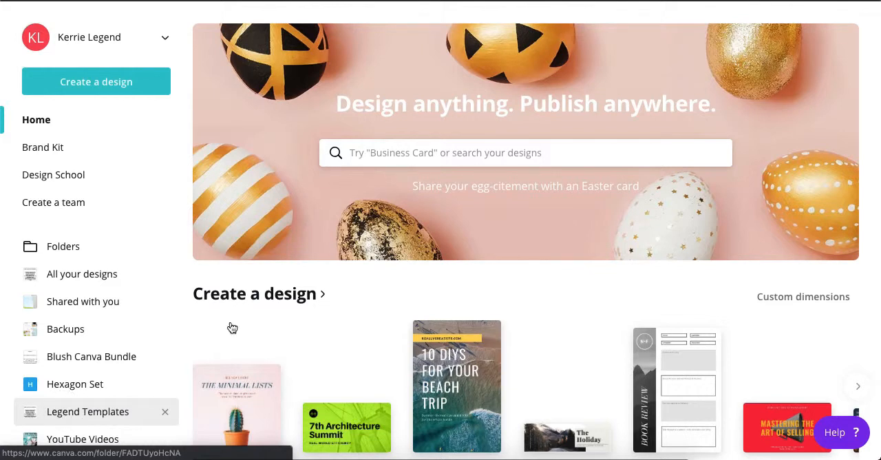
# - Show the Legend Templates folder with its Hexagon and Blush designs
pyautogui.click(88, 410)
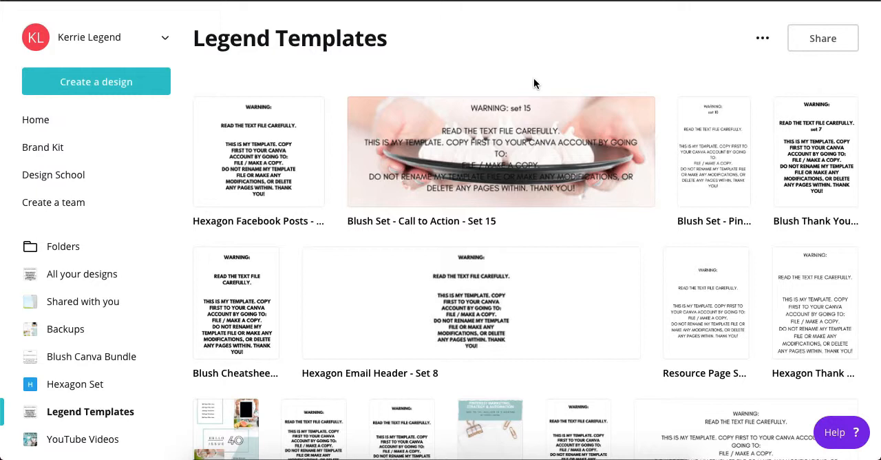
pyautogui.scroll(-3)
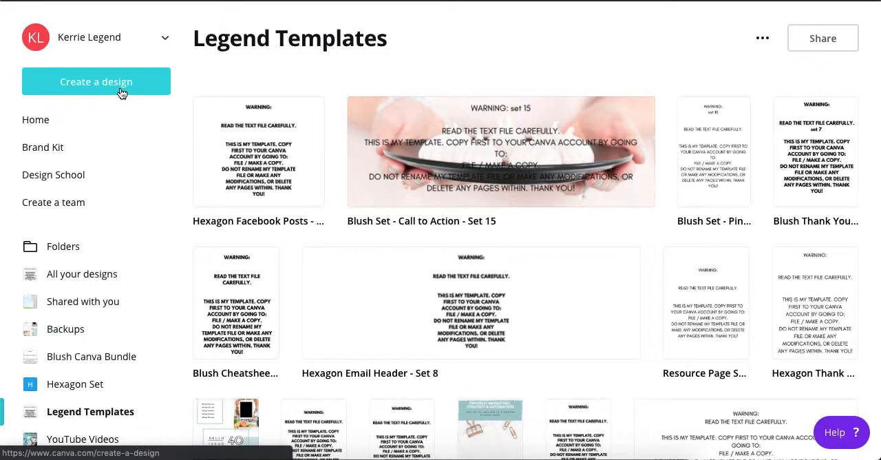
pyautogui.moveTo(363, 88)
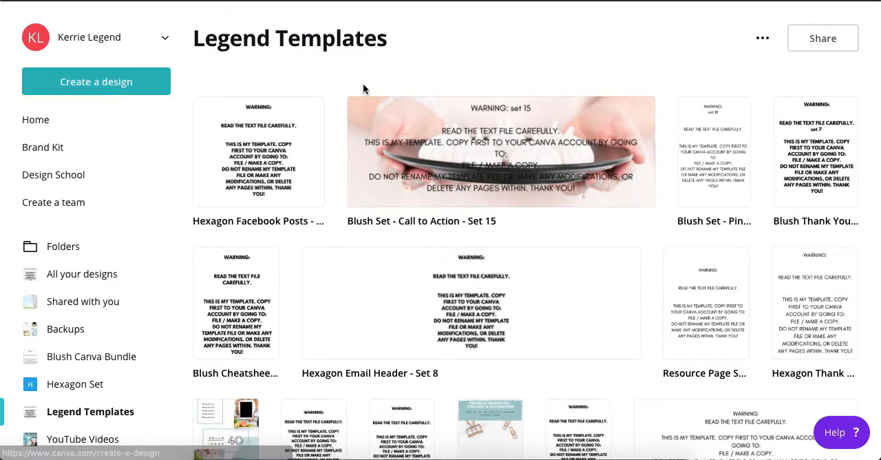
# - Browse Create a design categories toward the US Letter document size
pyautogui.click(97, 81)
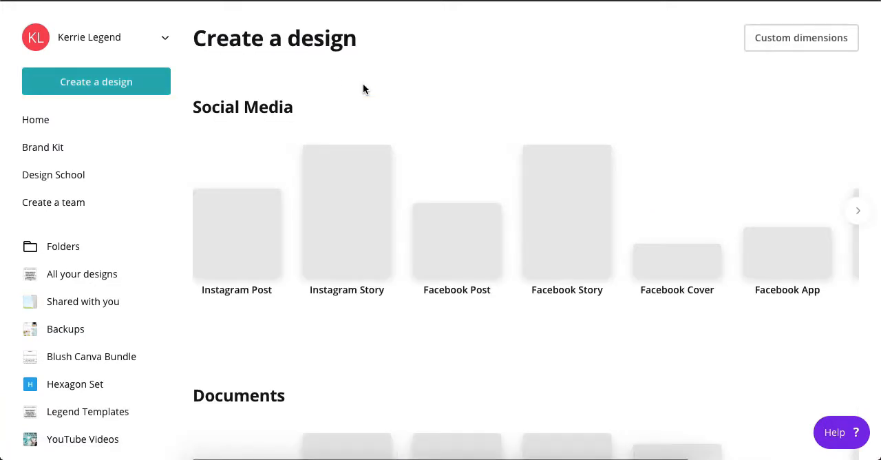
pyautogui.click(858, 209)
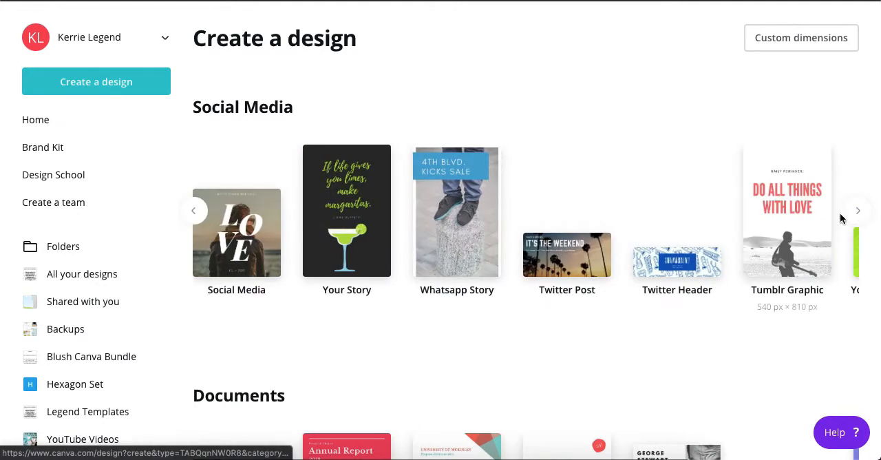
pyautogui.scroll(-3)
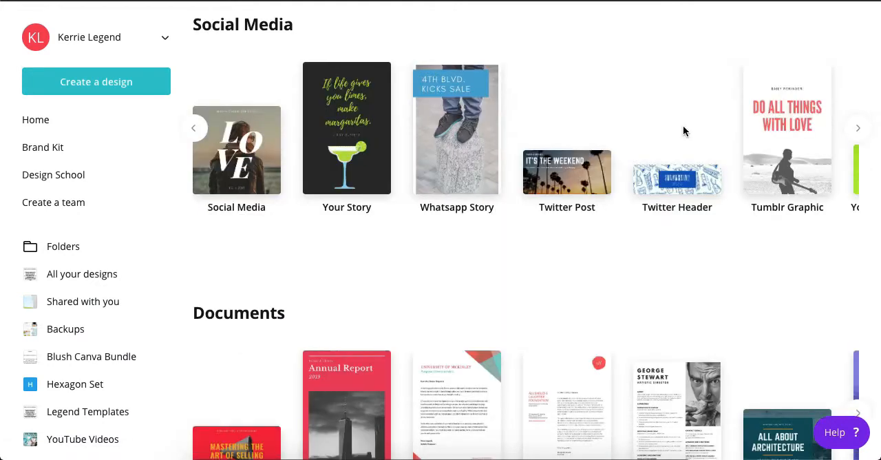
pyautogui.scroll(-3)
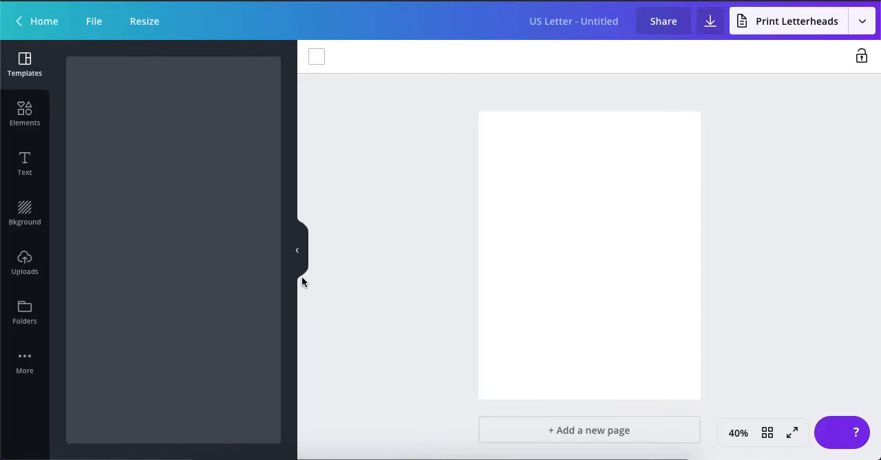
pyautogui.moveTo(44, 315)
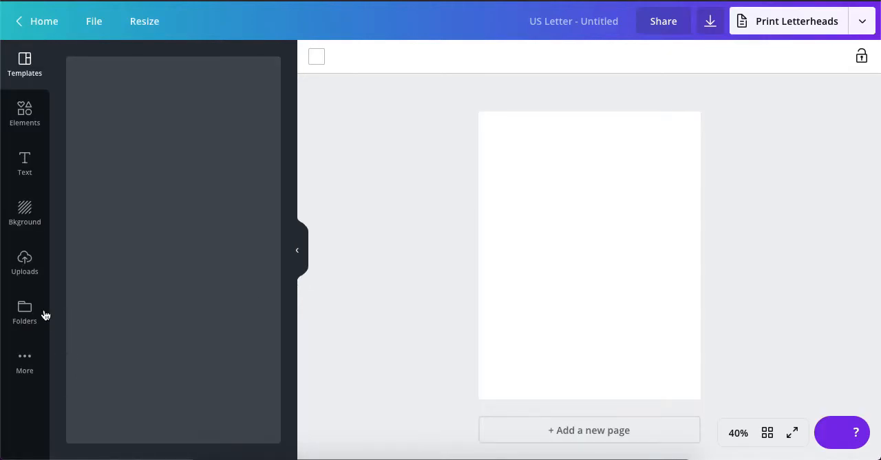
# - Show the saved folders list, including Hexagon Set and Legend Templates, in the editor panel
pyautogui.click(25, 64)
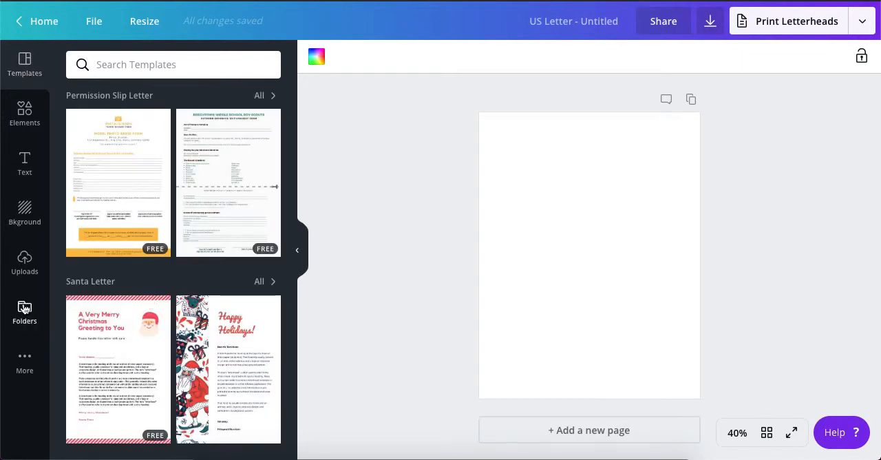
pyautogui.click(298, 250)
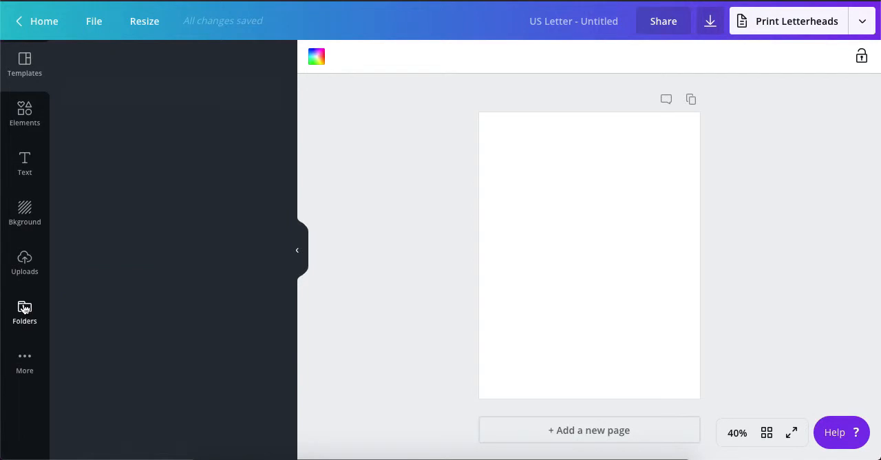
pyautogui.click(25, 312)
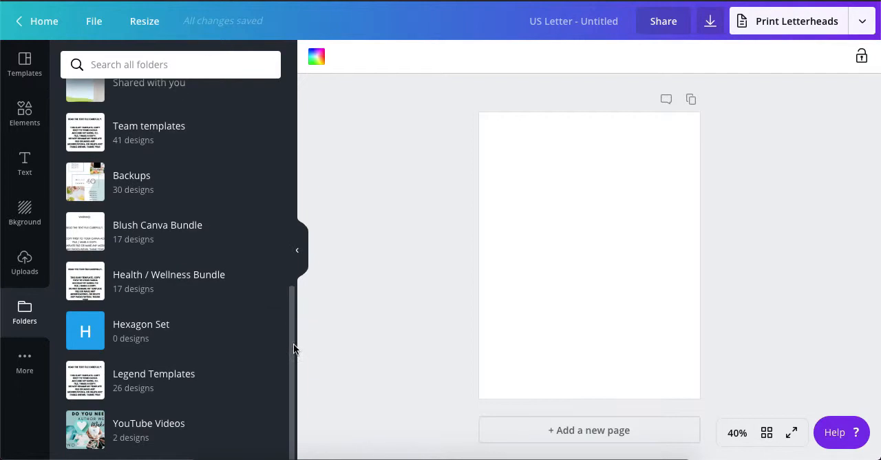
# - Apply the hourglass Monthly Newsletter cover from Hexagon Cover – Set 1 to page 1
pyautogui.click(154, 380)
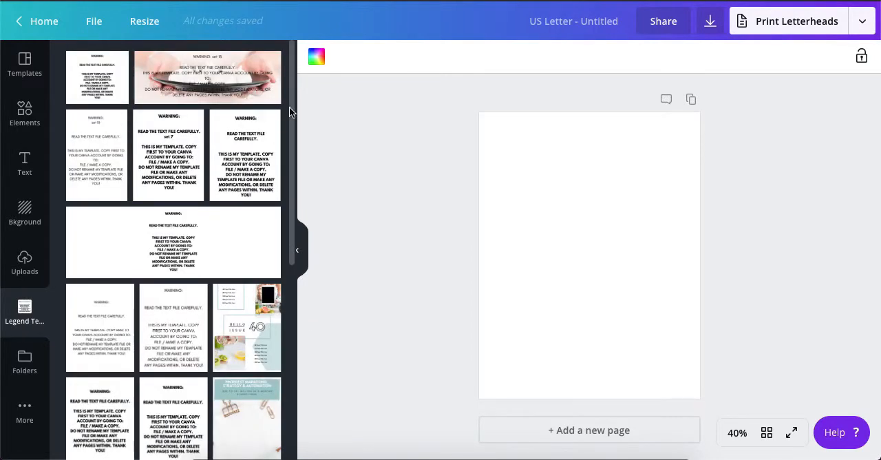
pyautogui.scroll(-3)
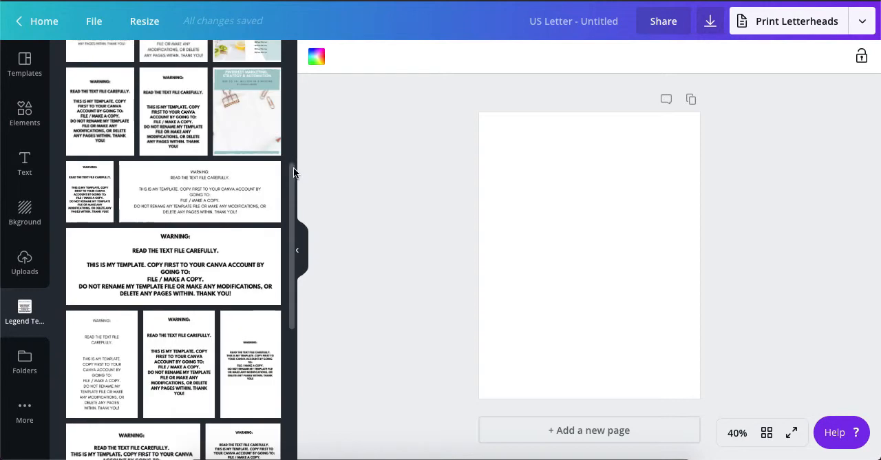
pyautogui.scroll(-3)
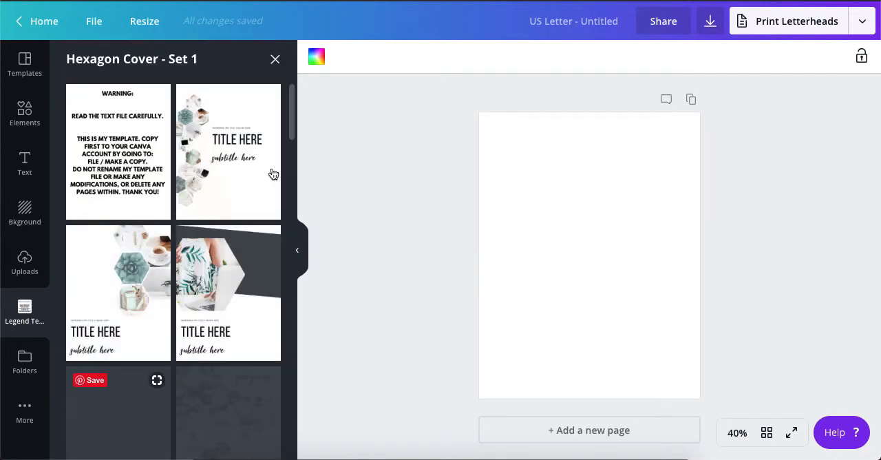
pyautogui.scroll(-3)
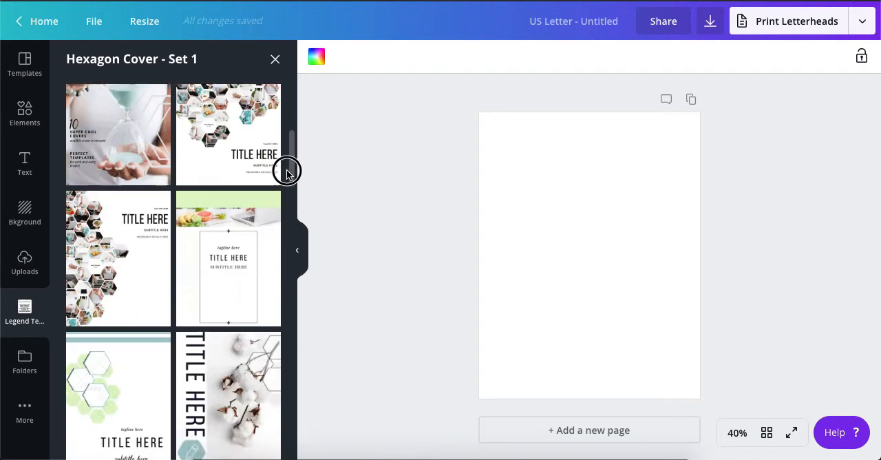
pyautogui.moveTo(287, 170); pyautogui.dragTo(288, 242)
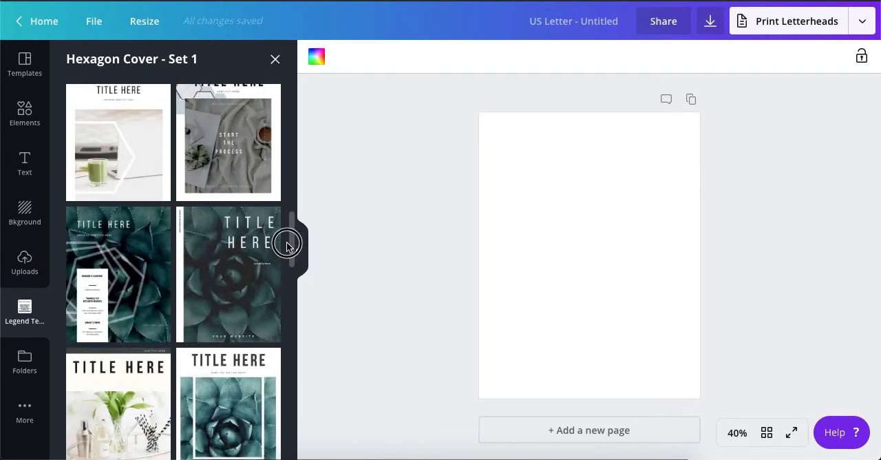
pyautogui.scroll(-3)
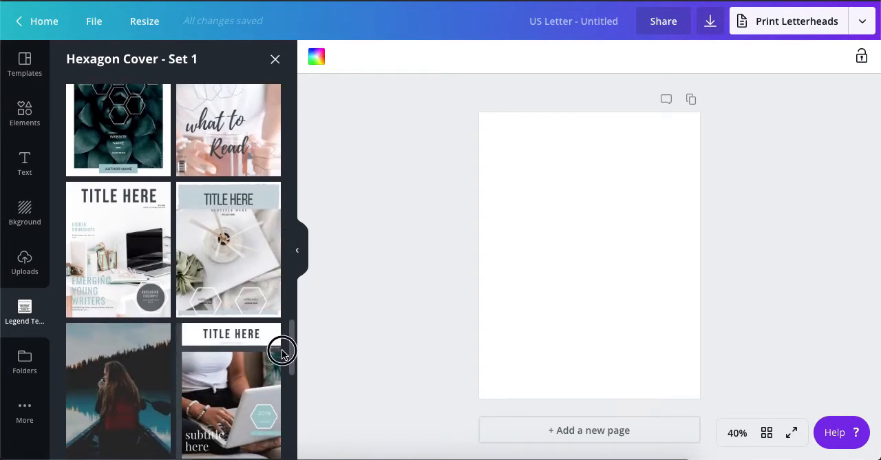
pyautogui.scroll(-3)
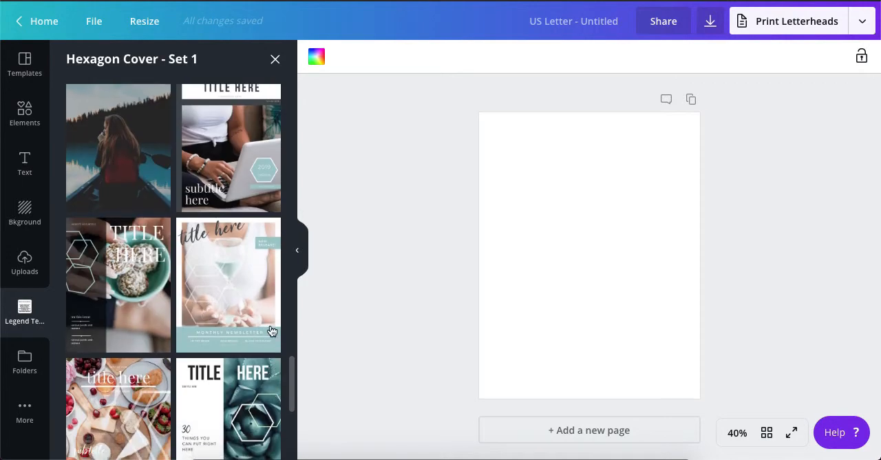
pyautogui.moveTo(482, 240)
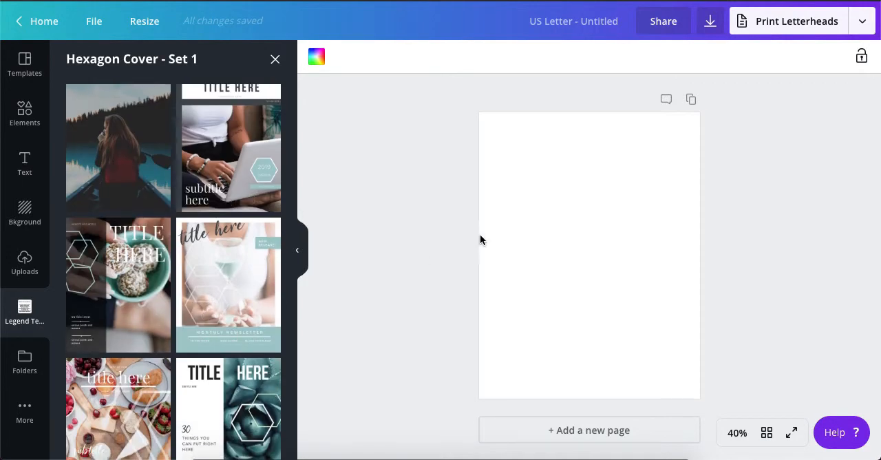
pyautogui.click(228, 283)
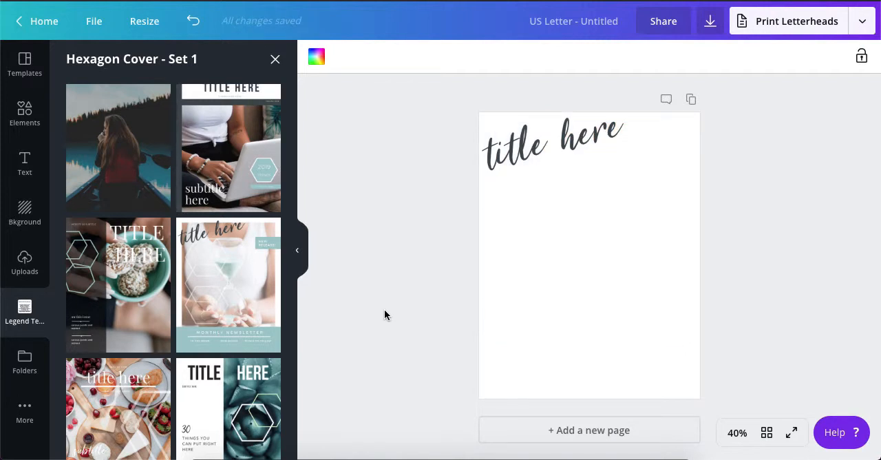
pyautogui.moveTo(275, 61)
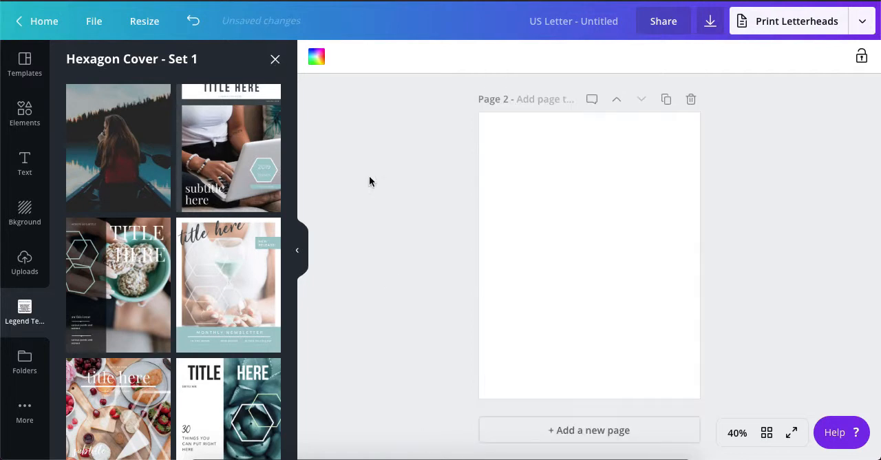
# - Apply the 'hello' welcome layout from Hexagon Welcome – Set 2 to page 2
pyautogui.scroll(-3)
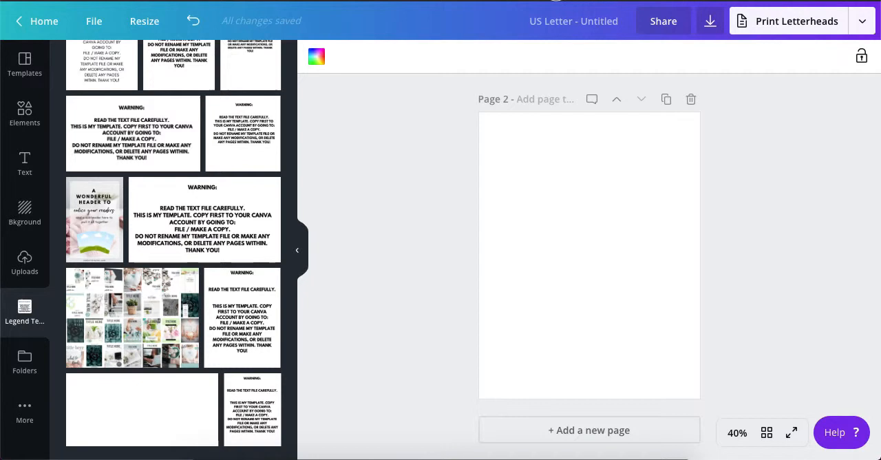
pyautogui.moveTo(234, 332)
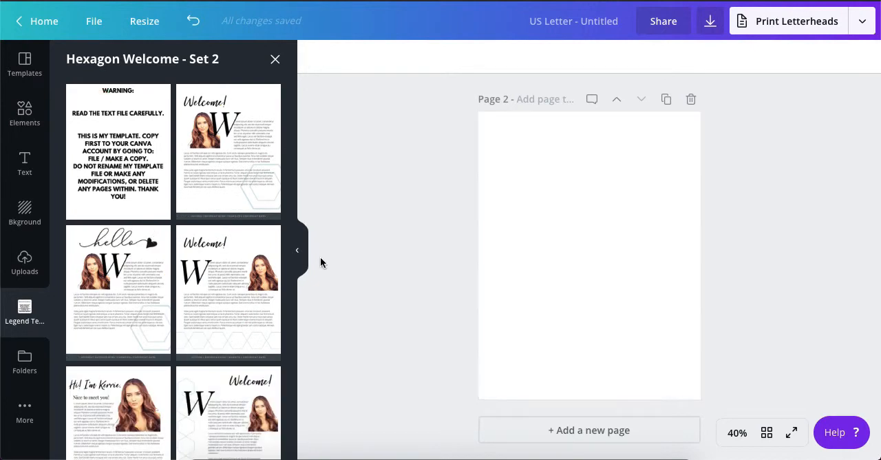
pyautogui.click(118, 289)
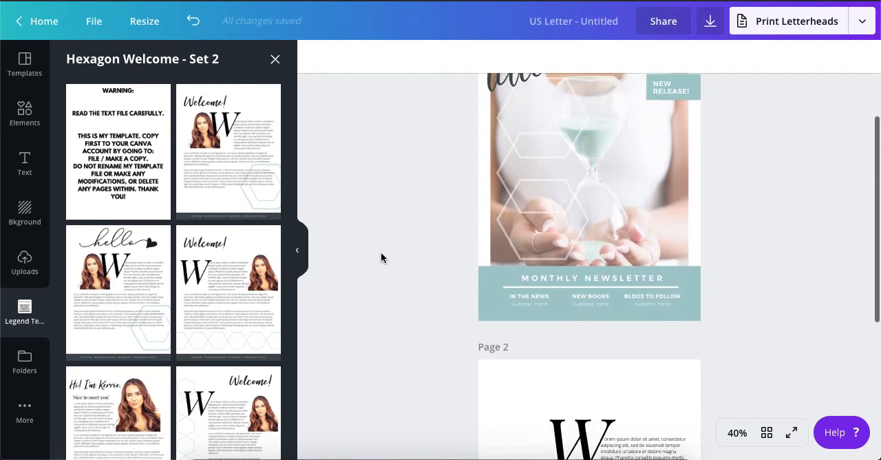
pyautogui.scroll(-3)
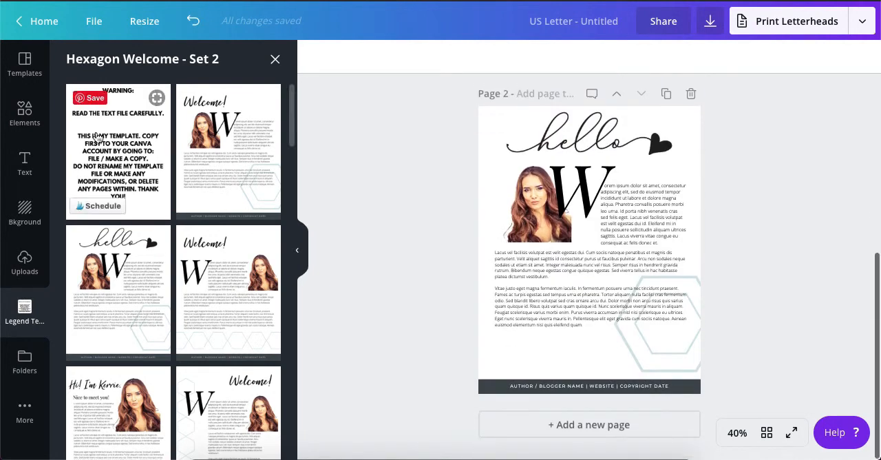
pyautogui.scroll(-3)
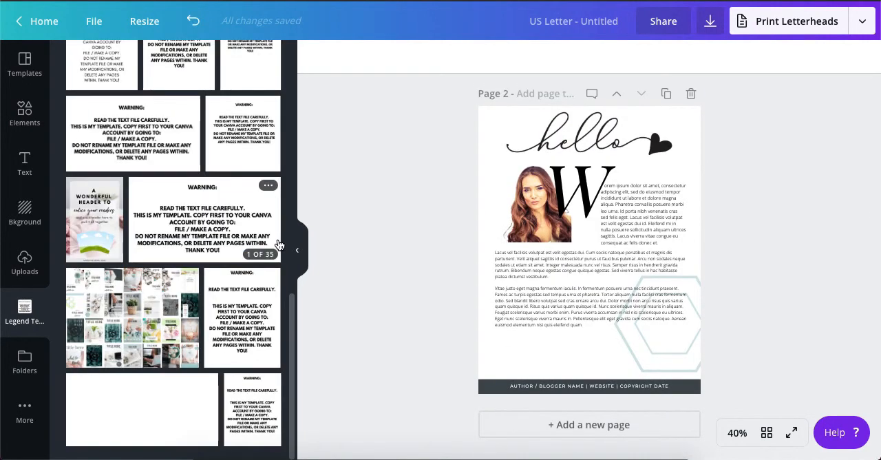
pyautogui.scroll(-3)
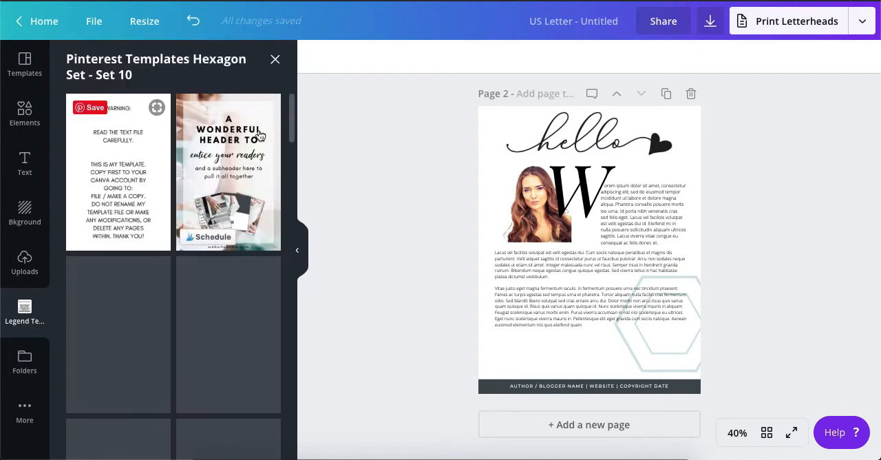
# - Leave the Hexagon Cheatsheet set and enter Hexagon Worksheet Workbook – Set 5
pyautogui.scroll(-3)
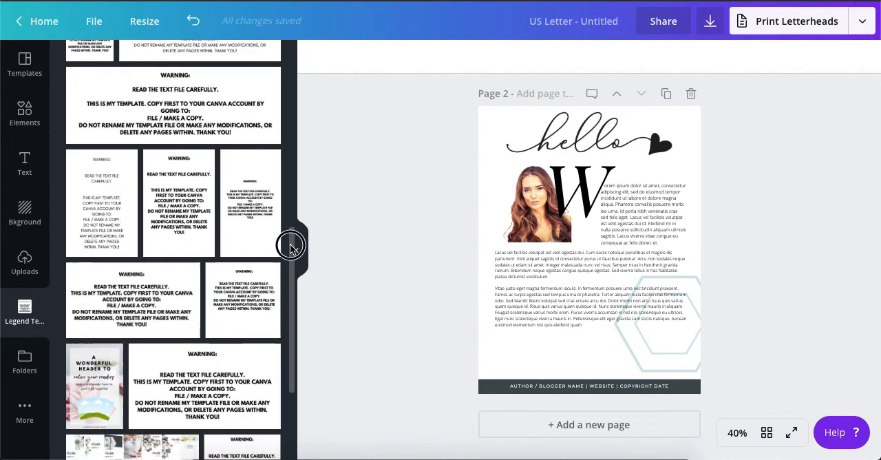
pyautogui.scroll(-3)
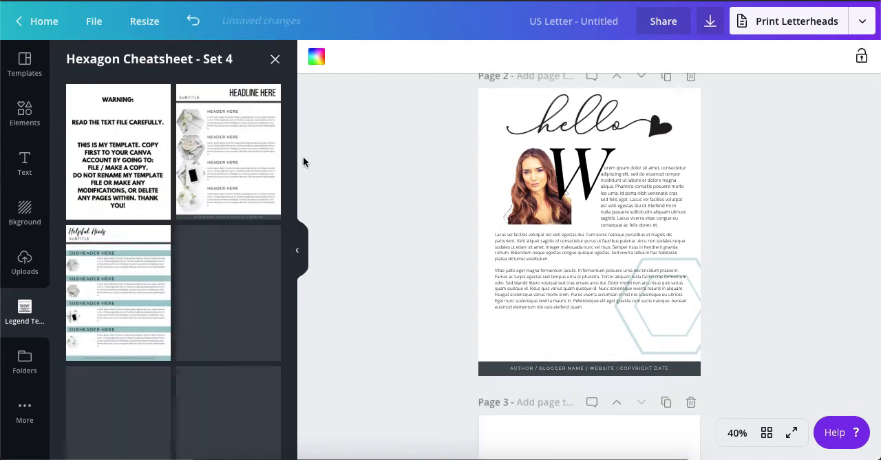
pyautogui.scroll(-3)
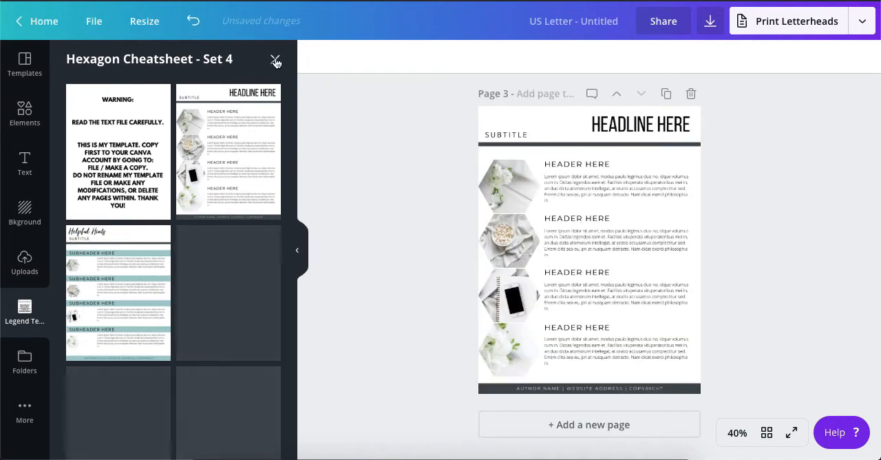
pyautogui.click(276, 61)
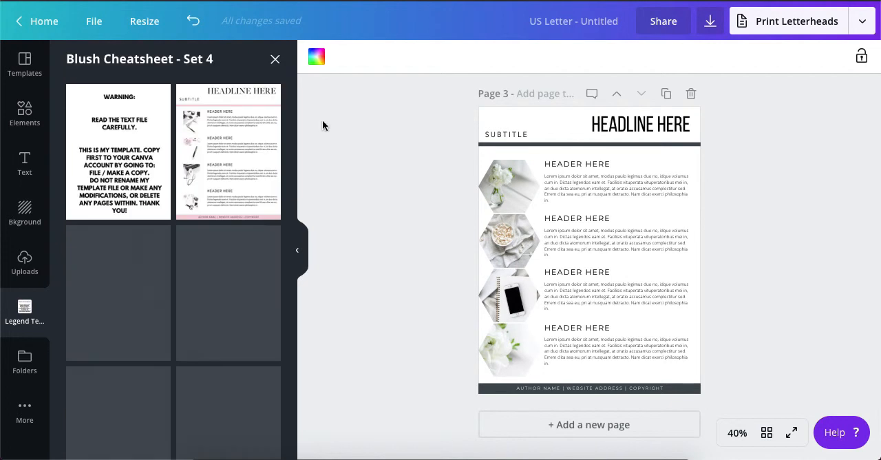
pyautogui.scroll(-3)
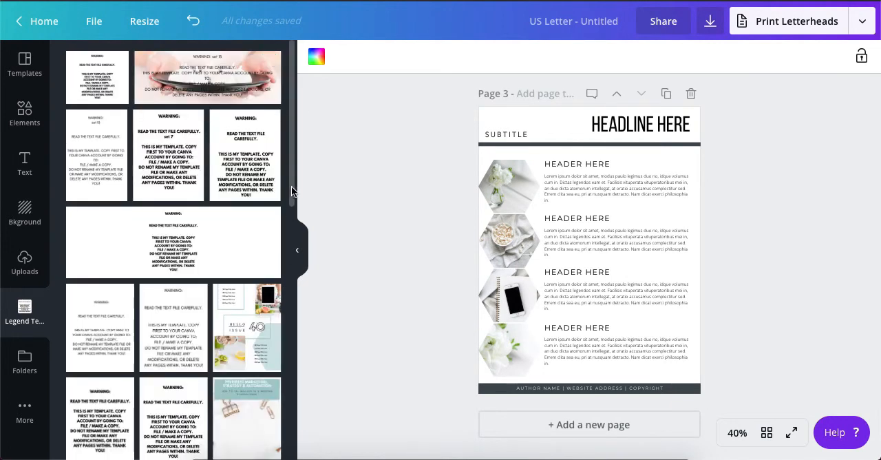
pyautogui.click(96, 77)
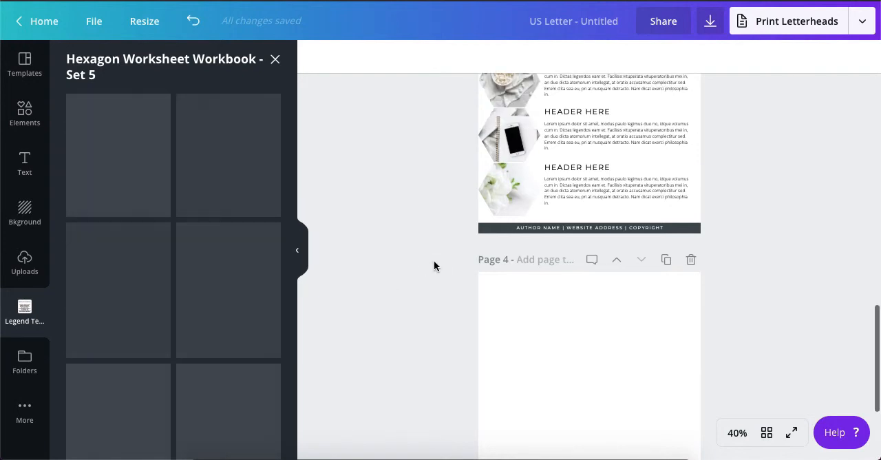
# - Apply the photo-strip worksheet layout with description boxes to page 4
pyautogui.scroll(3)
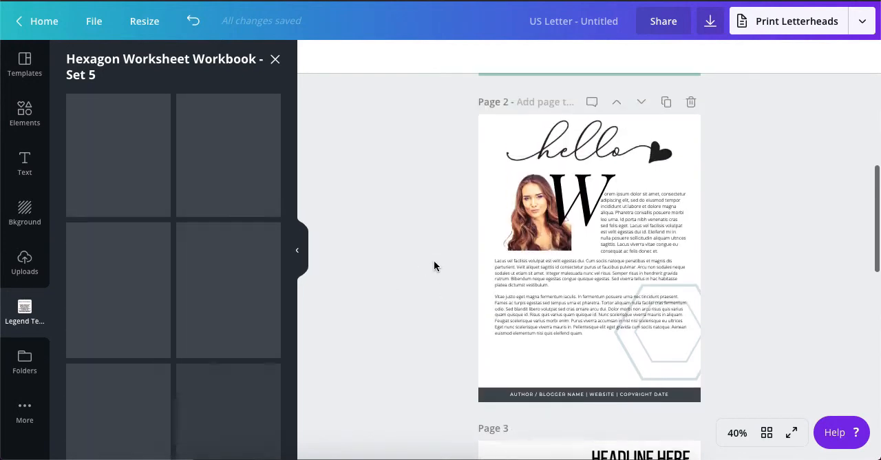
pyautogui.scroll(3)
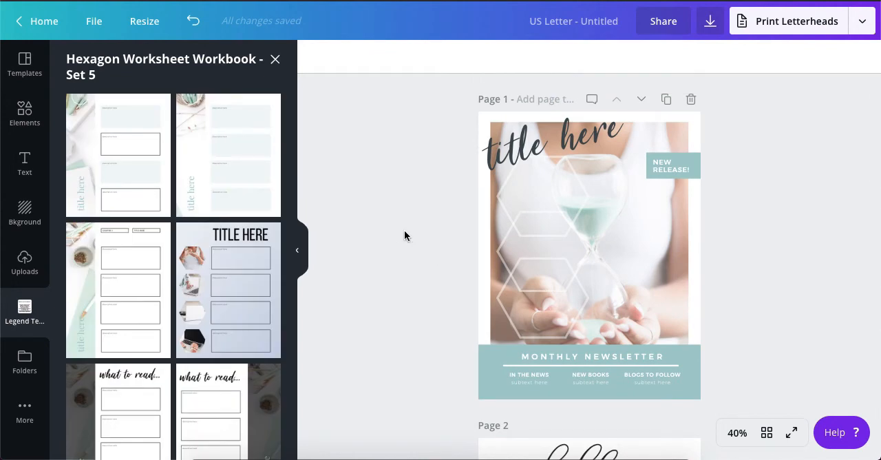
pyautogui.scroll(-3)
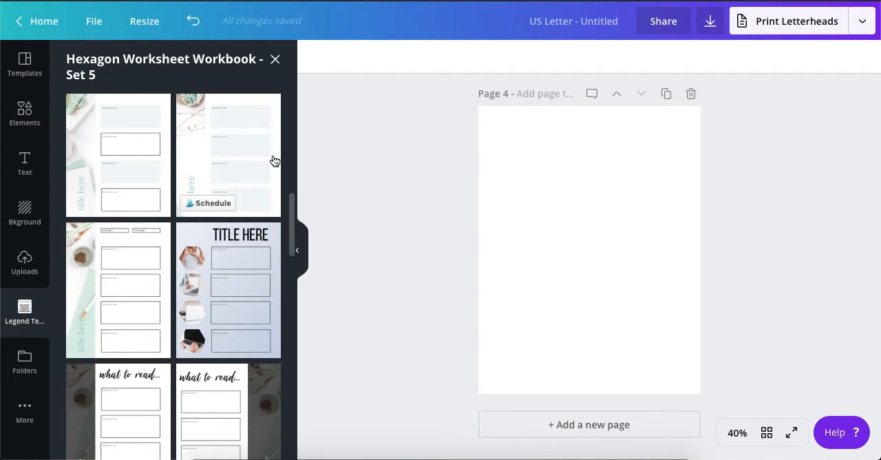
pyautogui.click(242, 150)
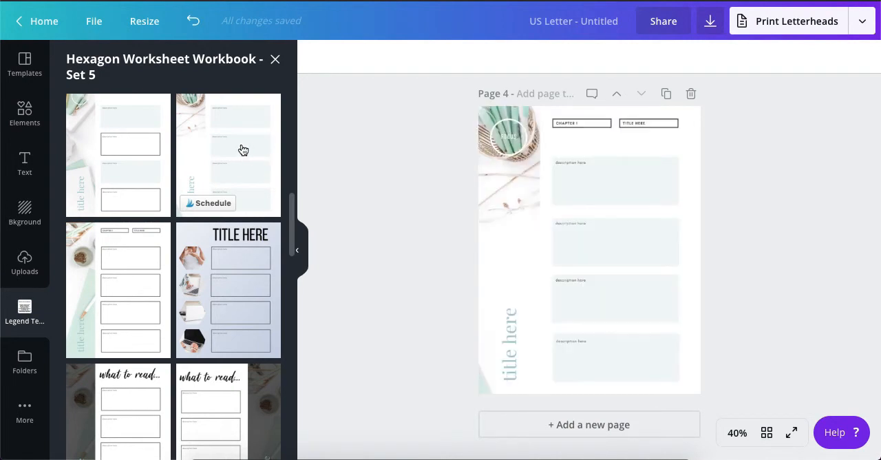
pyautogui.moveTo(414, 198)
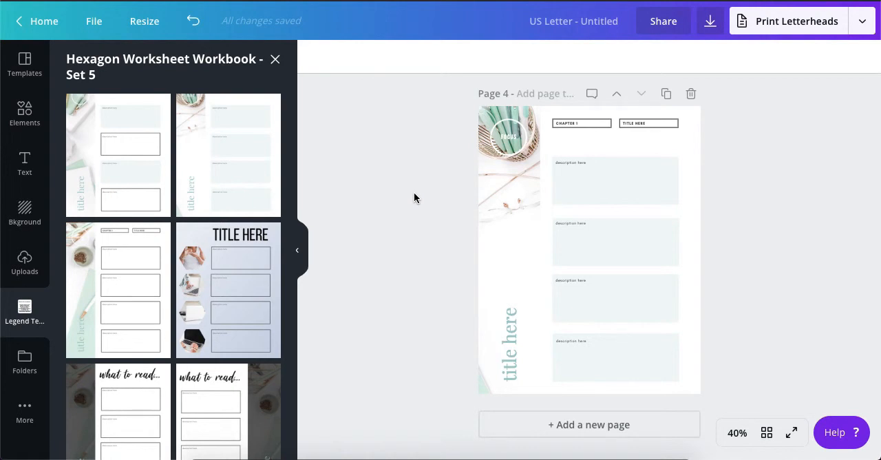
pyautogui.moveTo(425, 212)
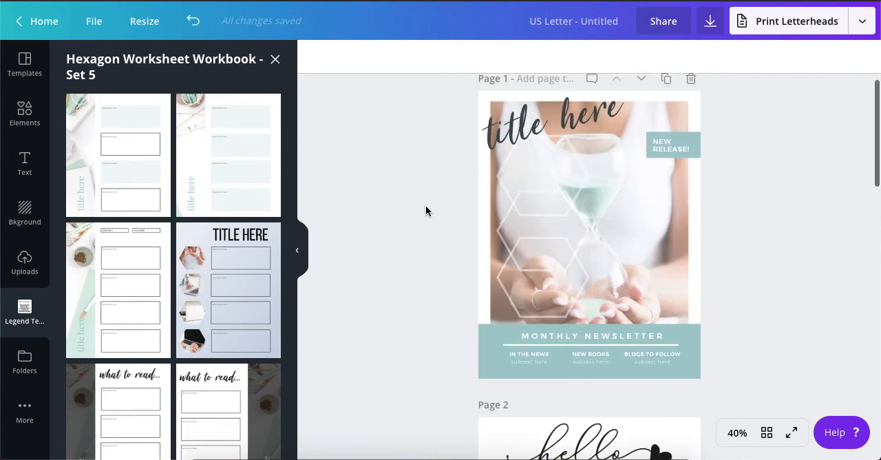
pyautogui.scroll(-3)
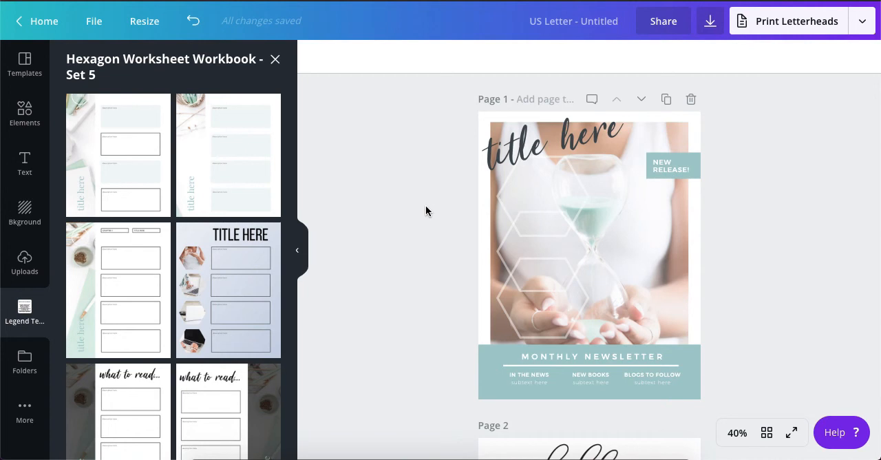
pyautogui.scroll(-3)
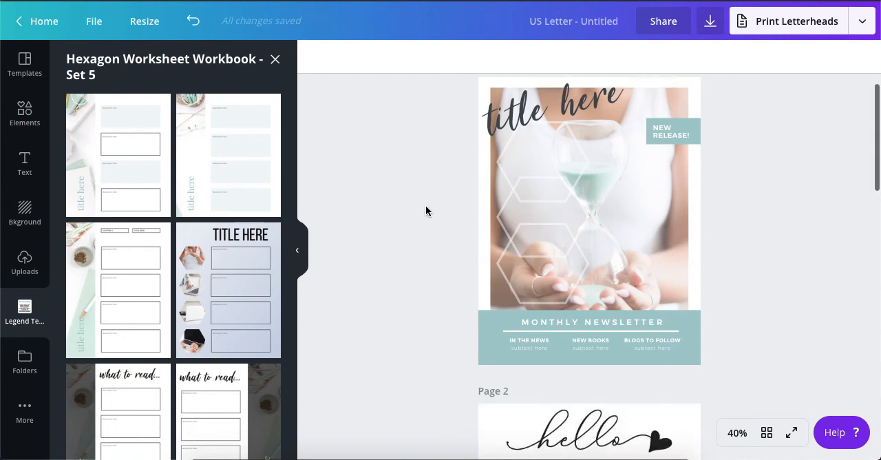
pyautogui.scroll(-3)
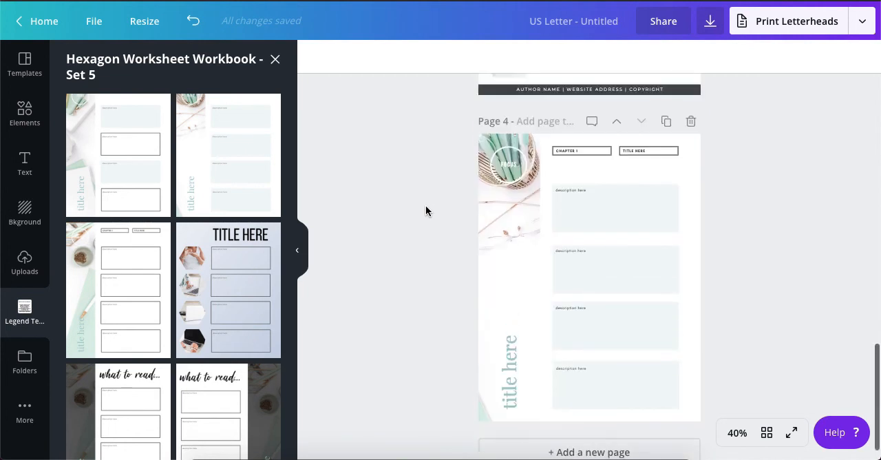
pyautogui.scroll(3)
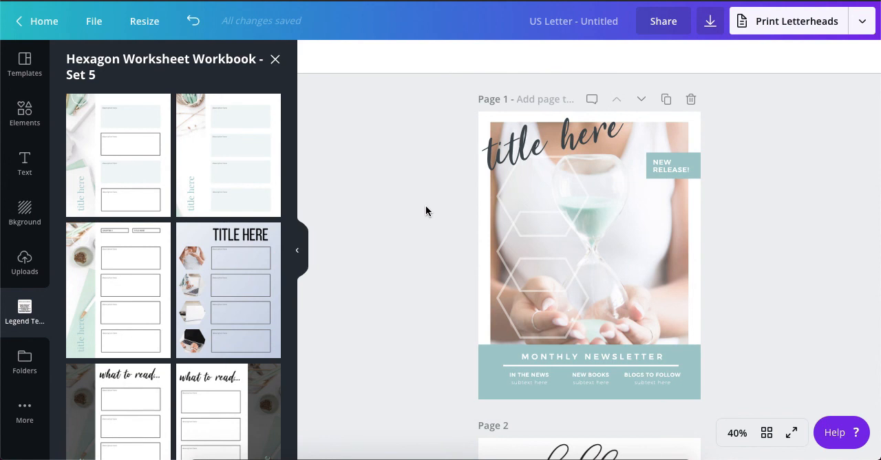